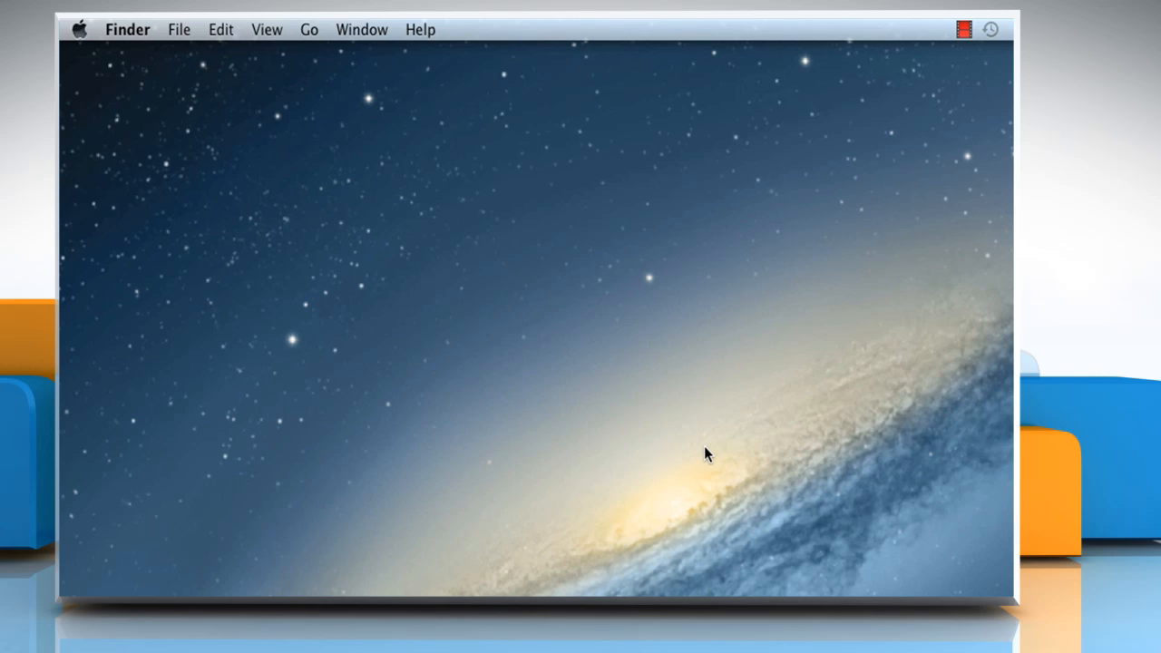
mouse_move(404, 154)
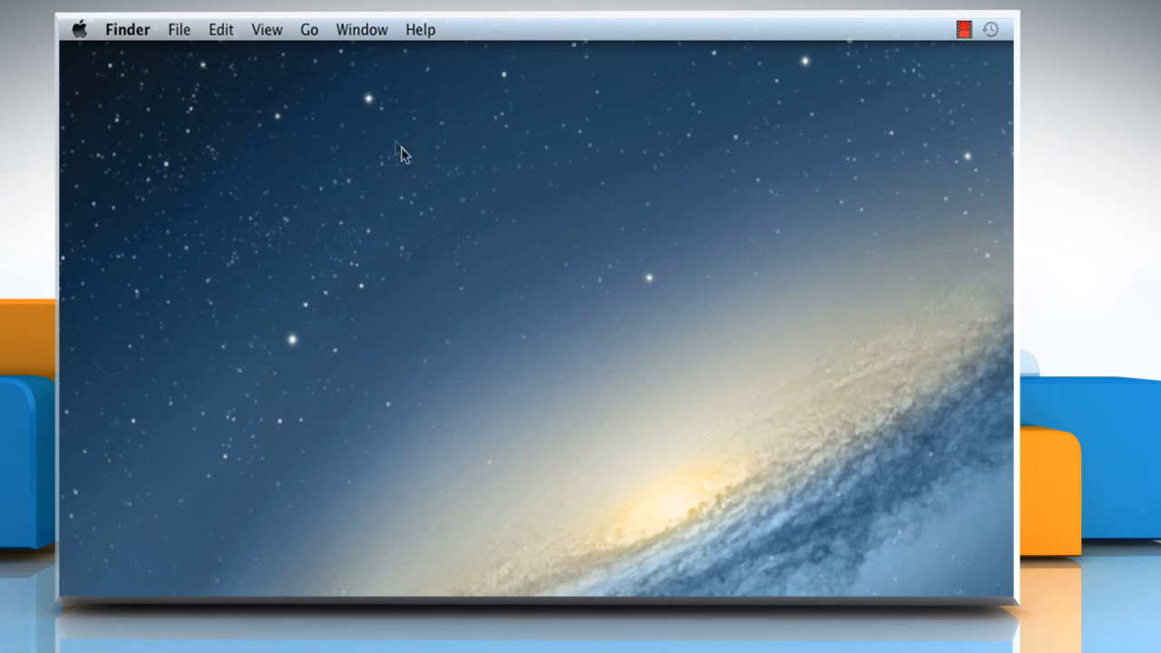
Open Finder's Go menu to show destinations like Applications
left_click(310, 29)
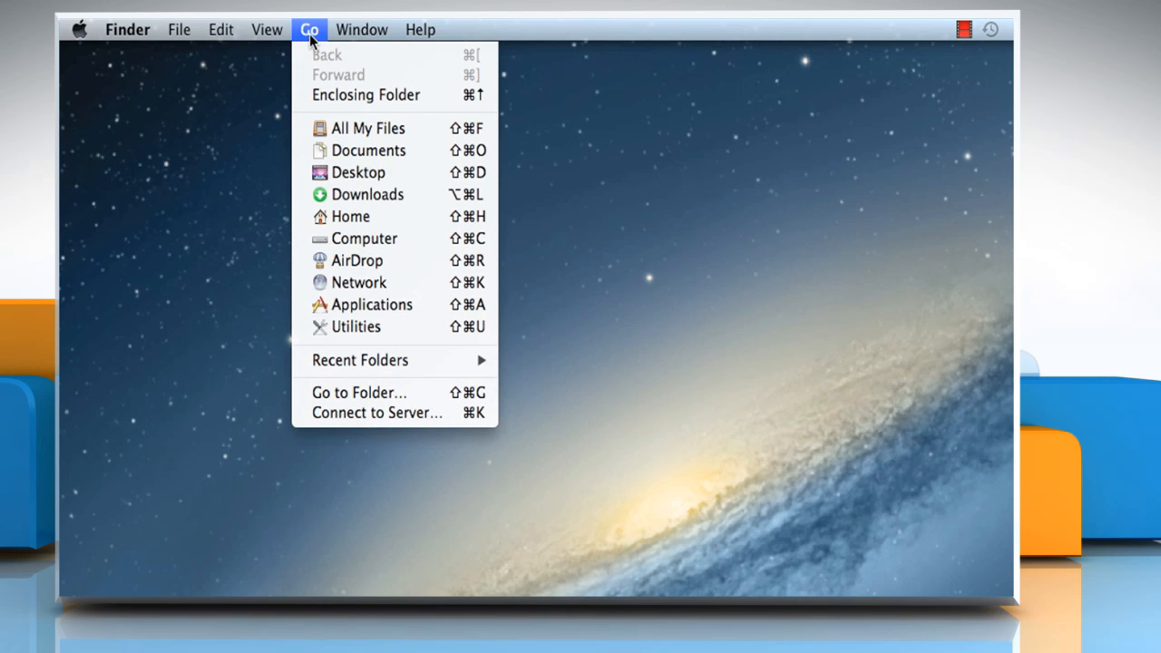
mouse_move(369, 304)
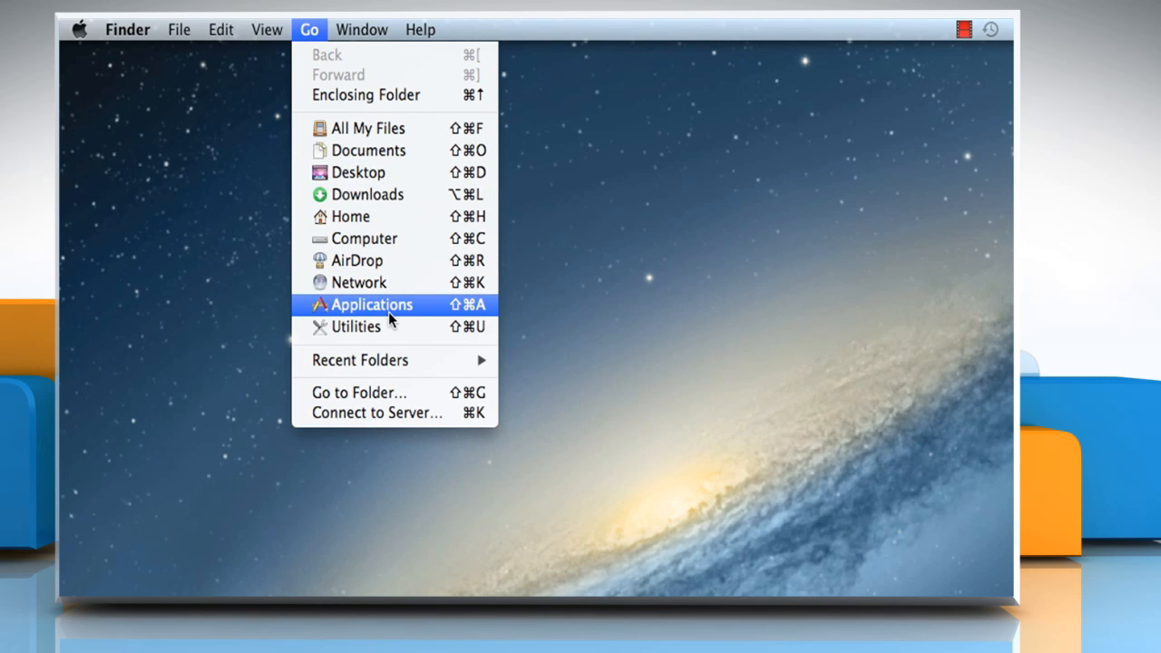
Launch Skype from Finder's Applications folder
left_click(369, 303)
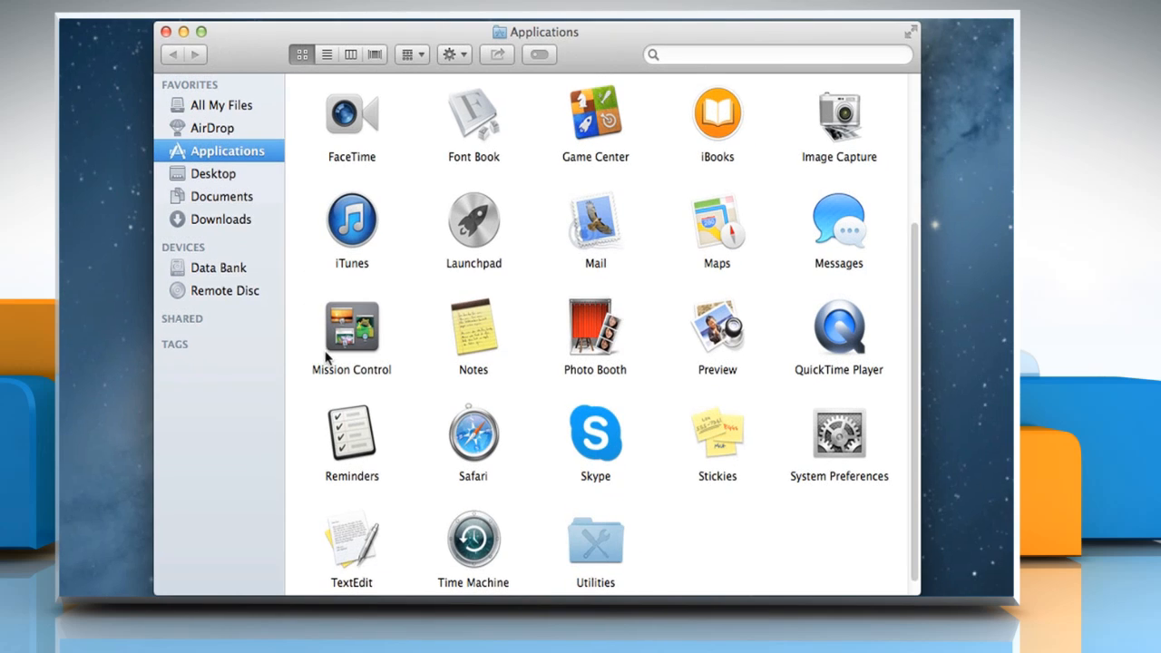
left_click(595, 439)
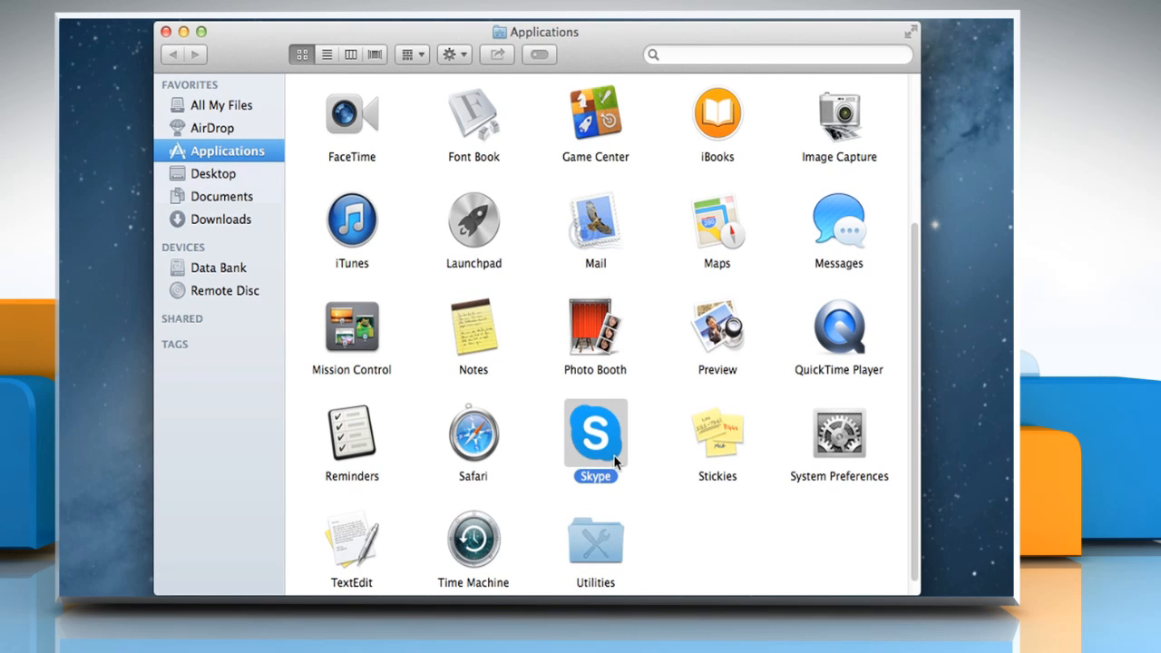
double_click(595, 440)
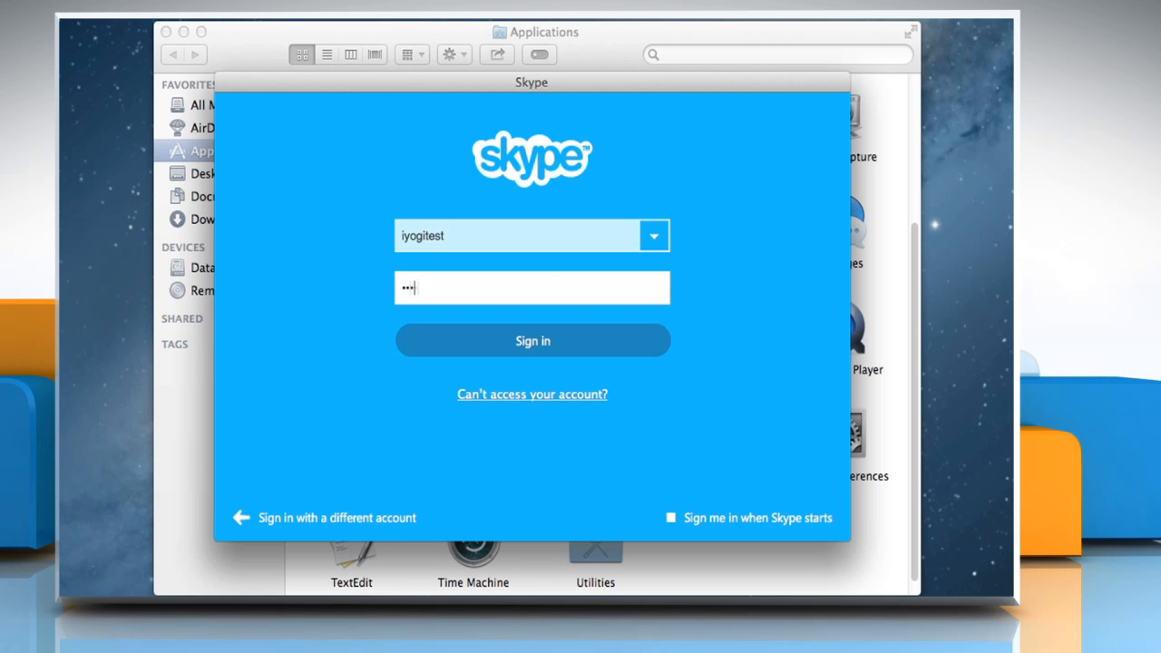
Sign in to Skype and switch the sidebar to Contacts
left_click(533, 340)
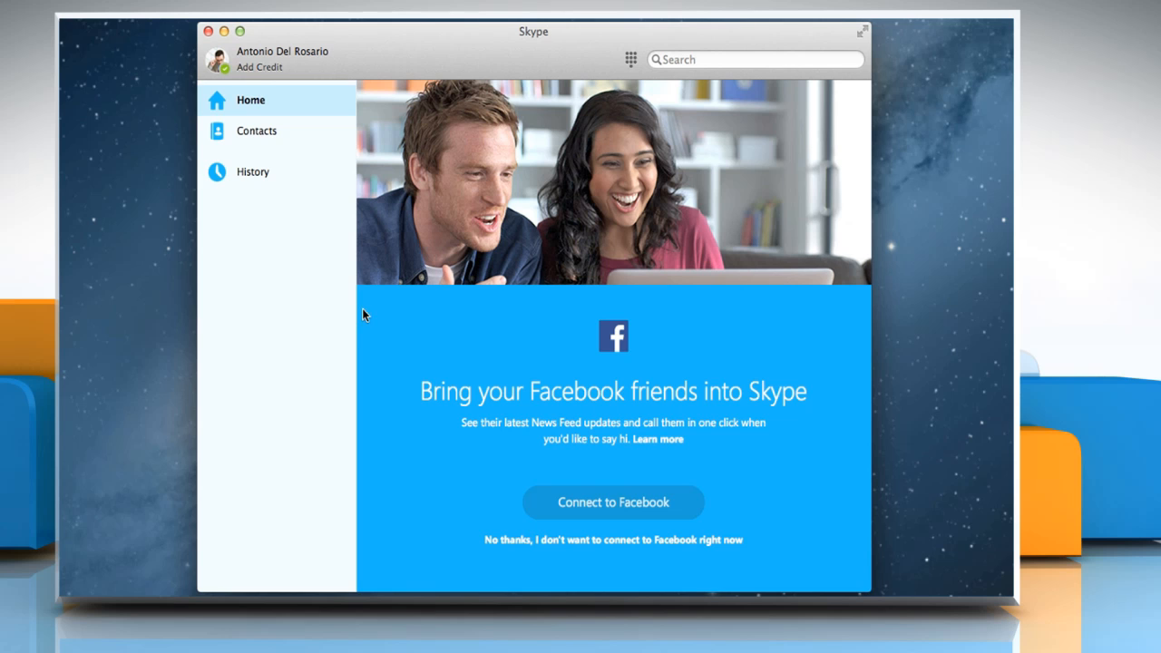
mouse_move(279, 151)
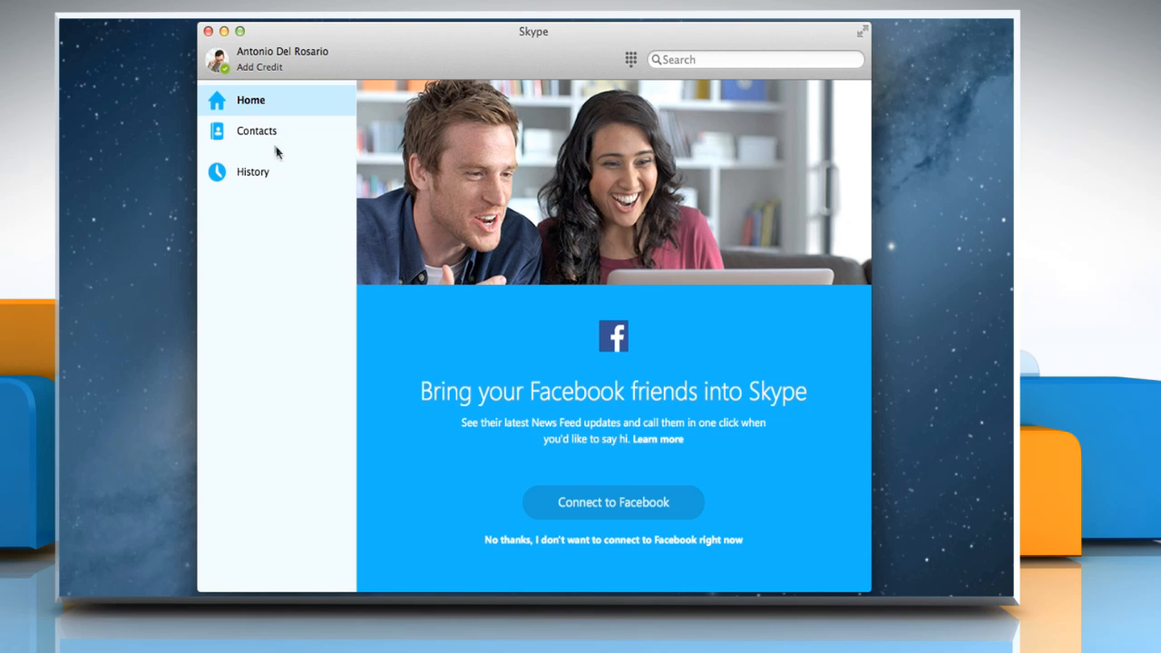
left_click(257, 130)
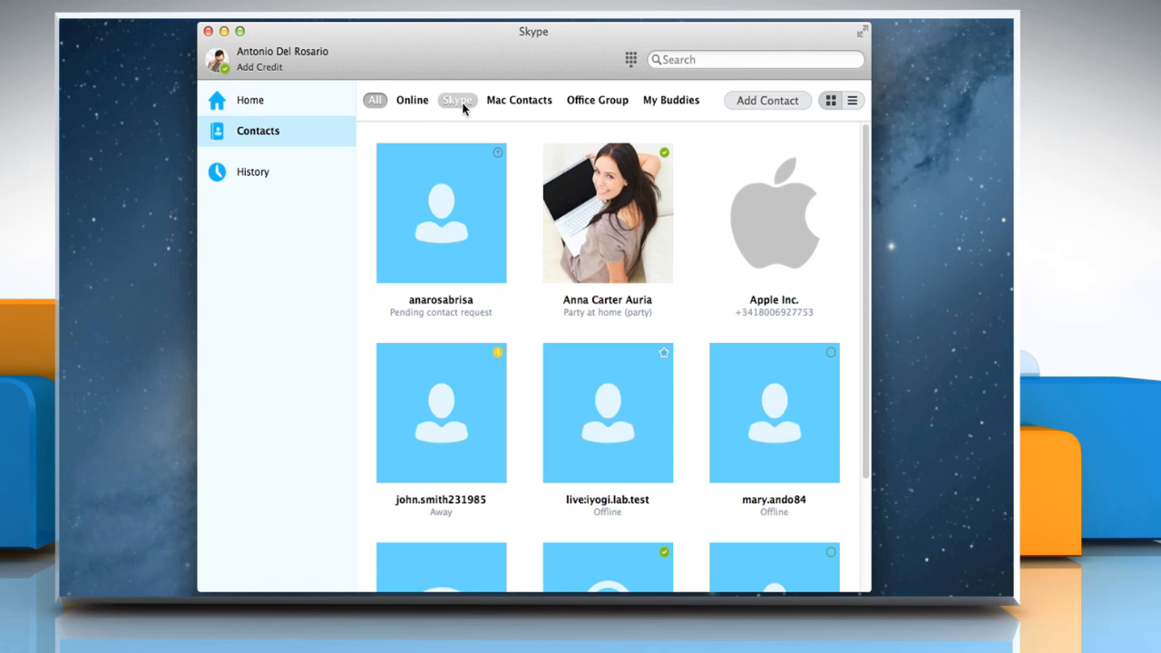
left_click(458, 100)
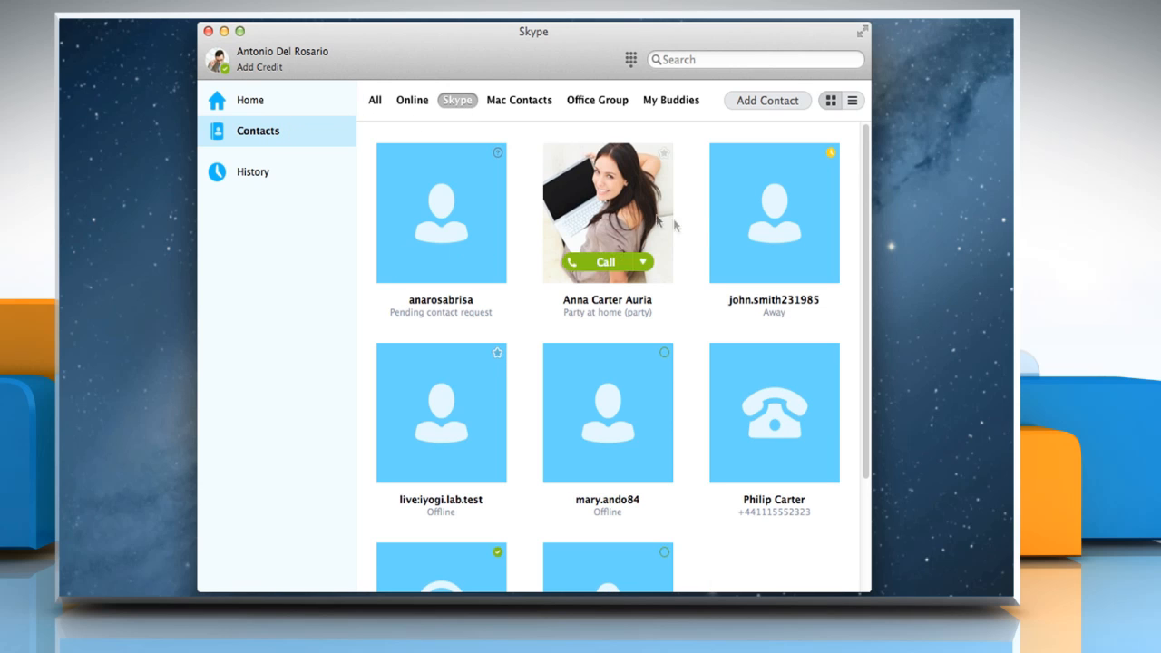
right_click(773, 212)
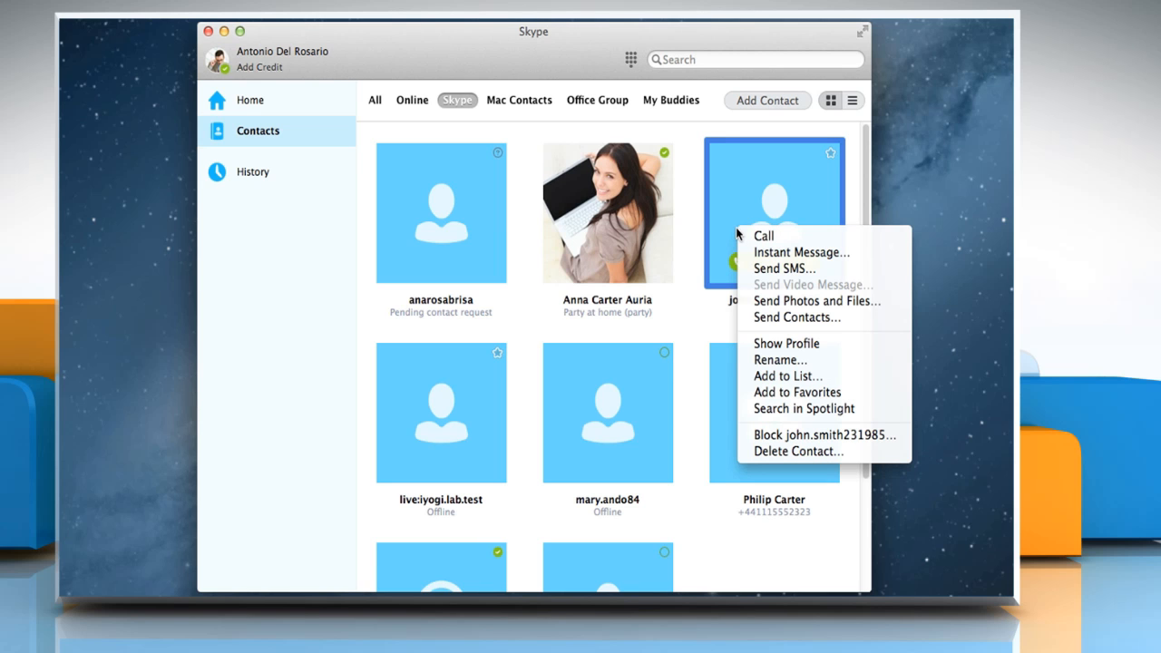
mouse_move(798, 435)
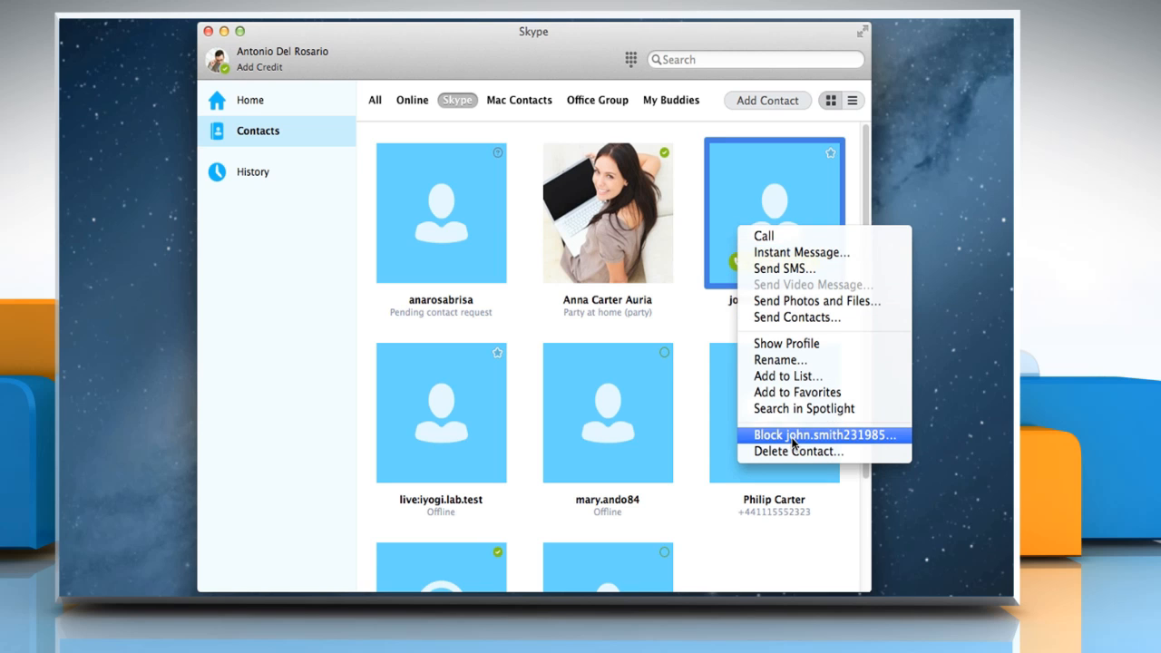
left_click(822, 435)
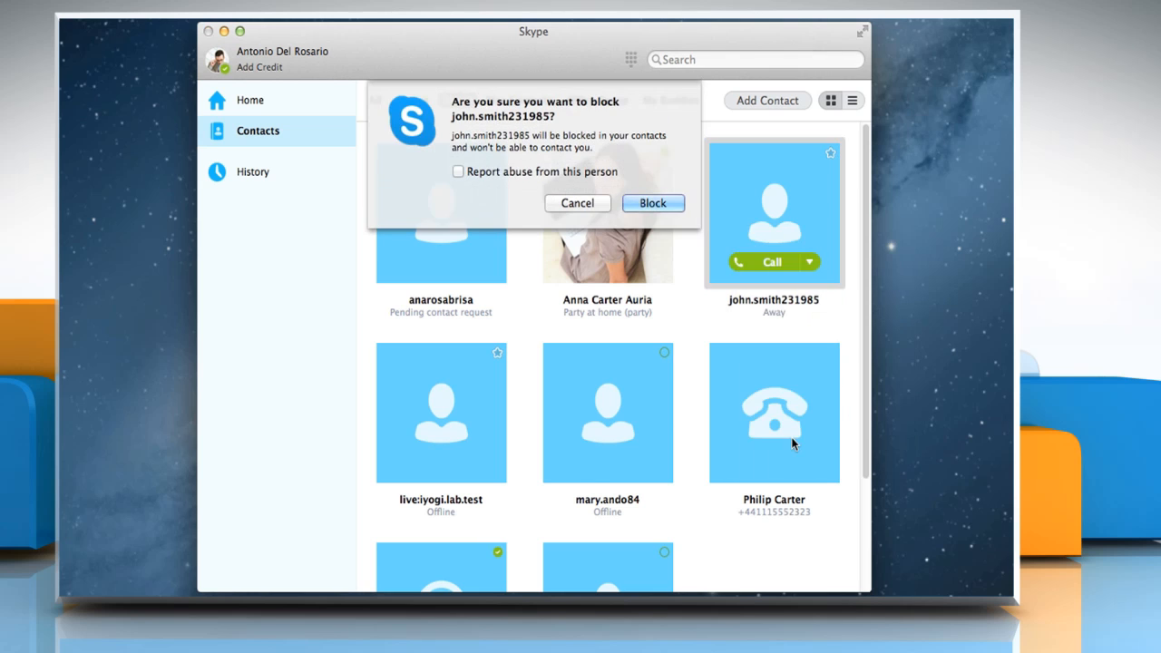
mouse_move(578, 238)
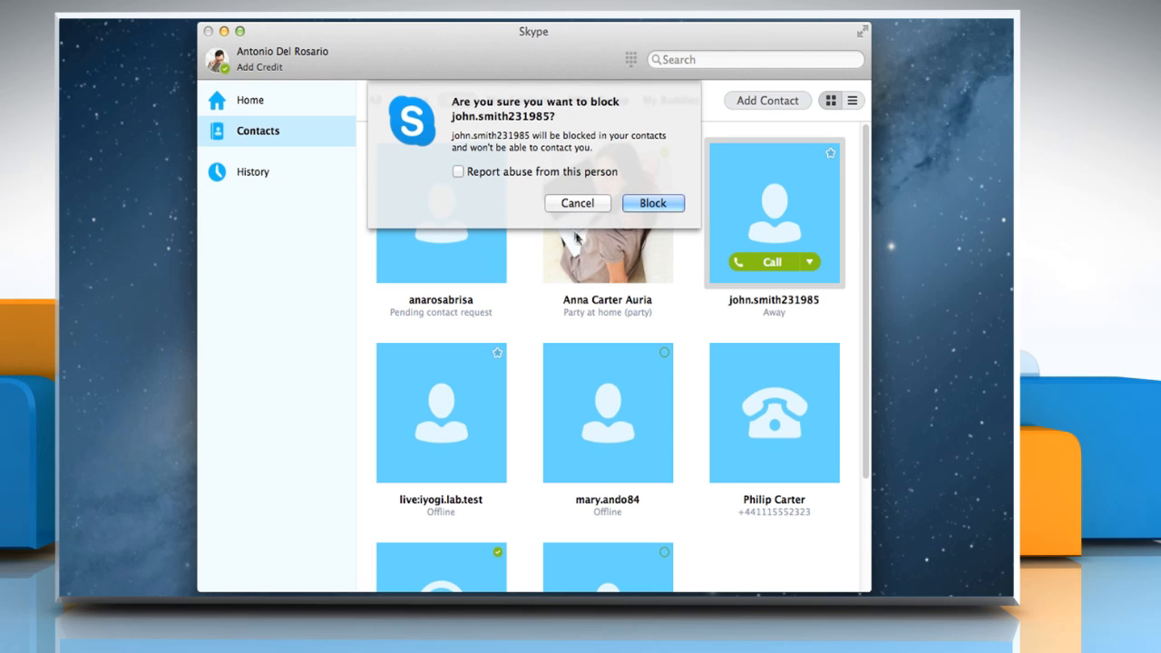
mouse_move(497, 119)
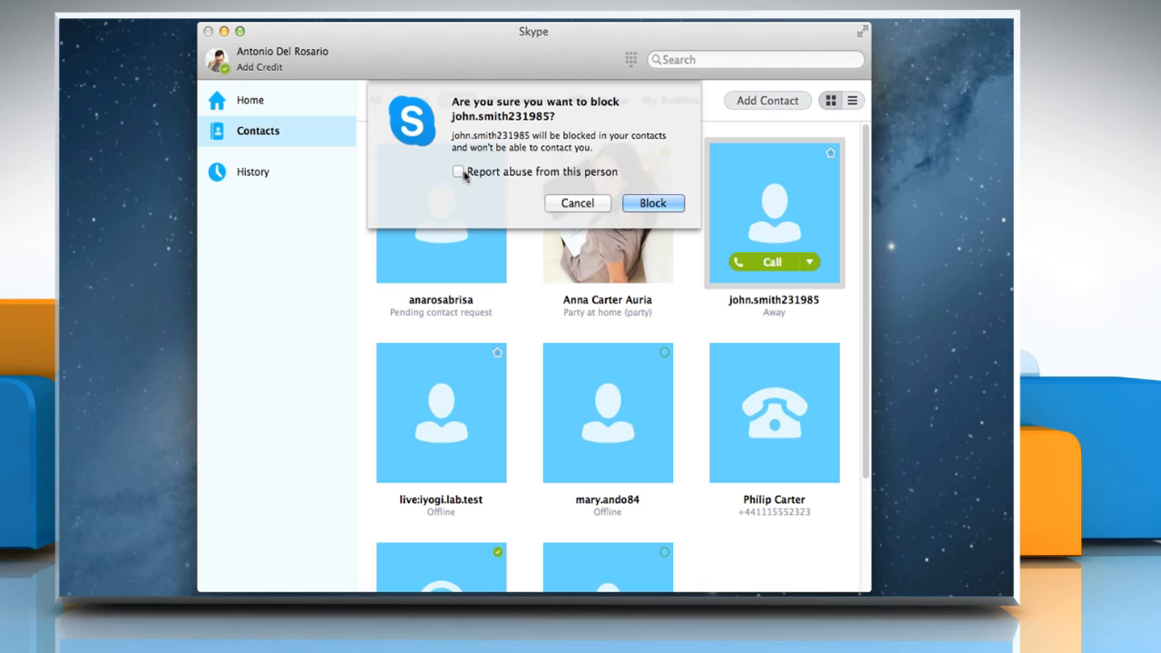
mouse_move(480, 179)
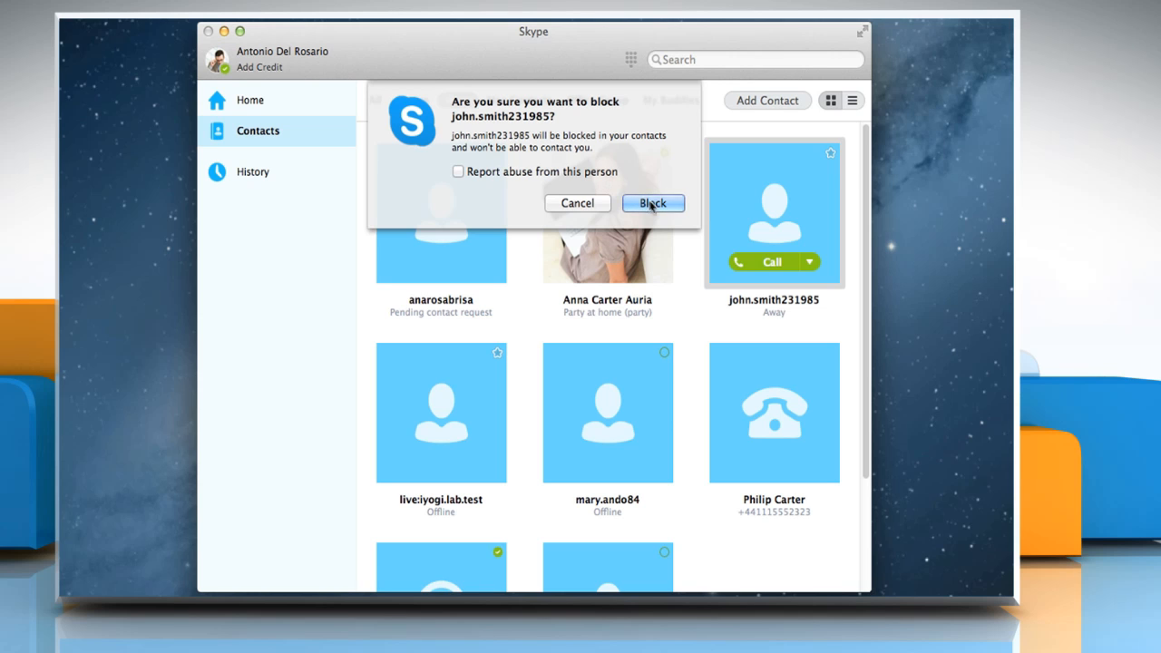
left_click(653, 202)
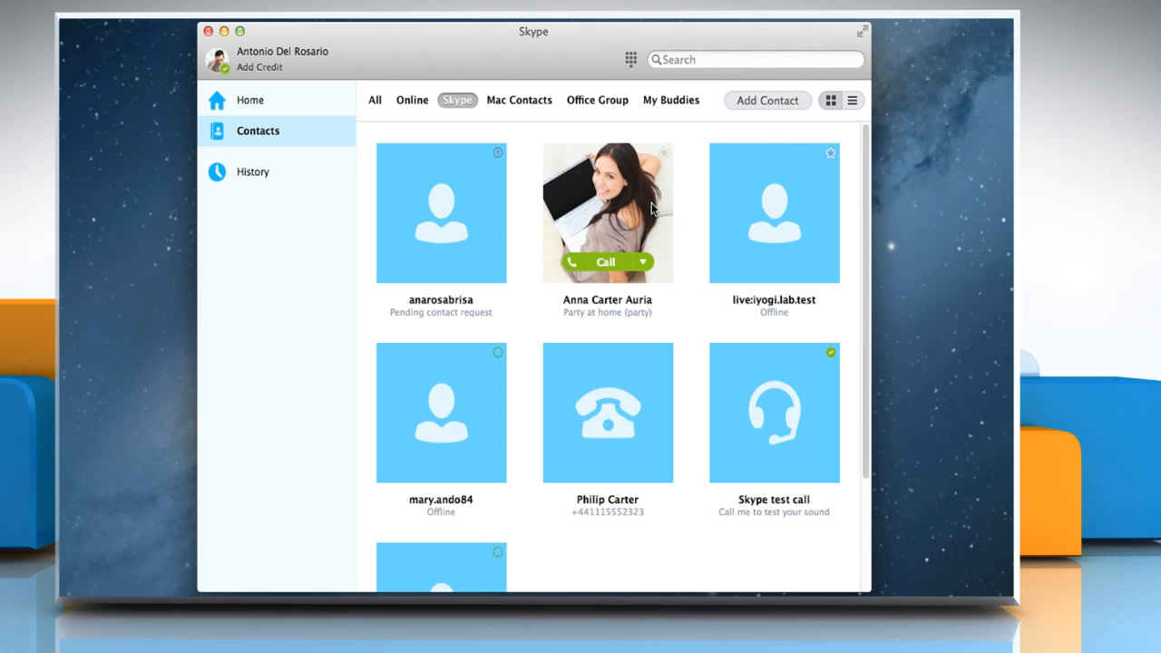
mouse_move(499, 171)
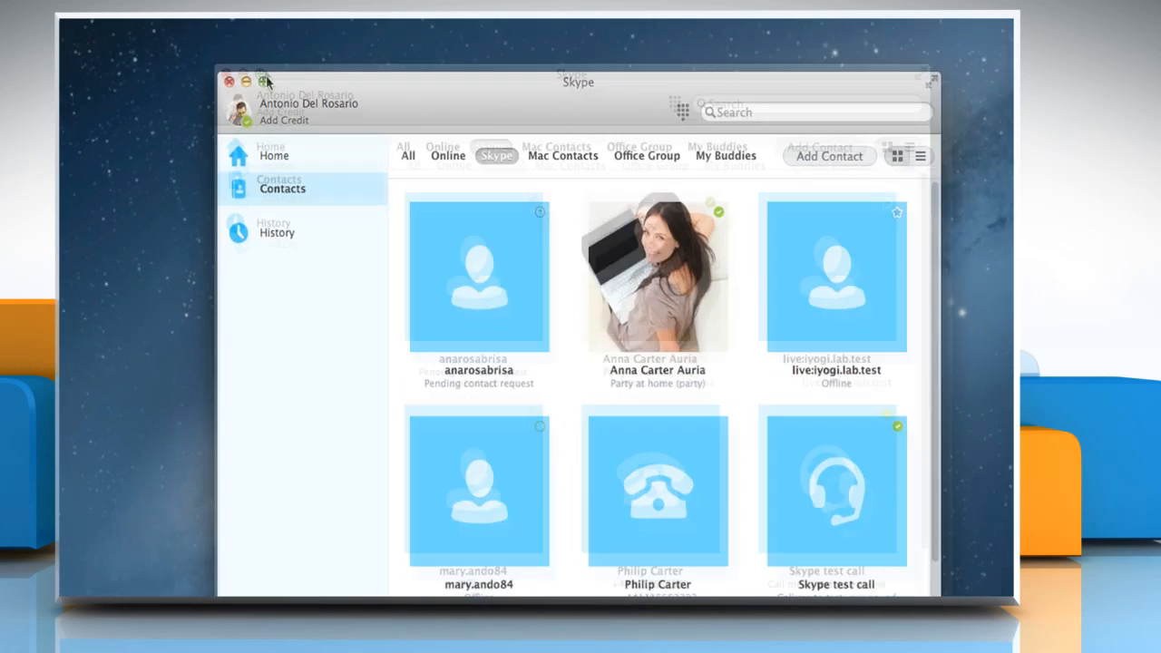
Open the Skype application menu in the menu bar
left_click(125, 29)
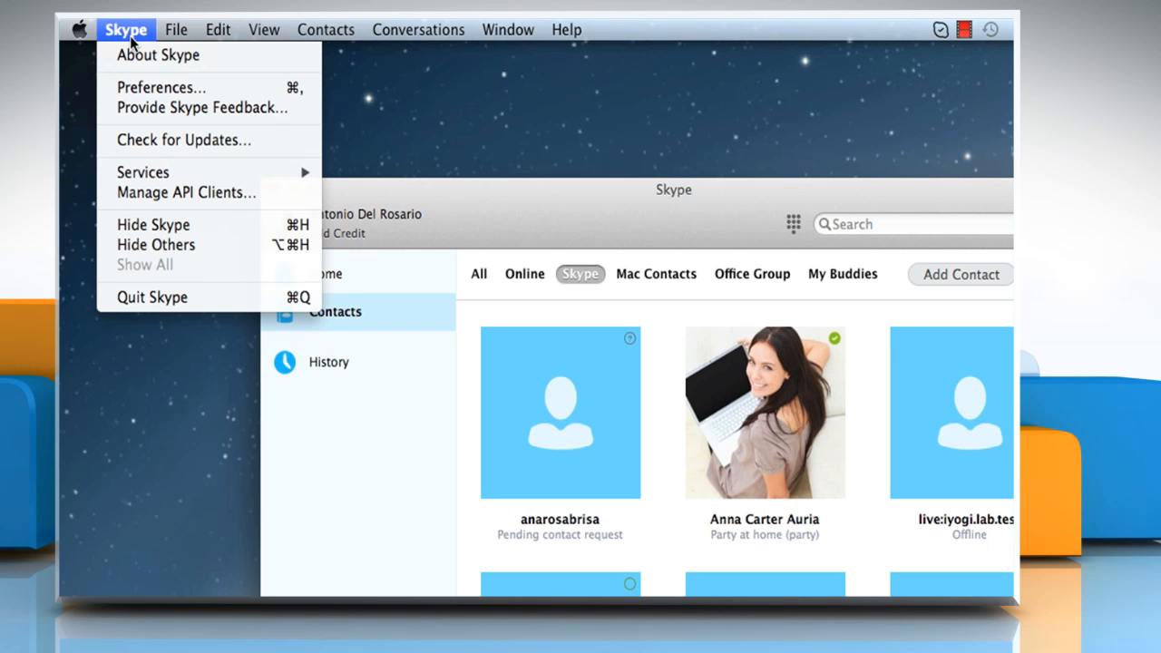
mouse_move(162, 87)
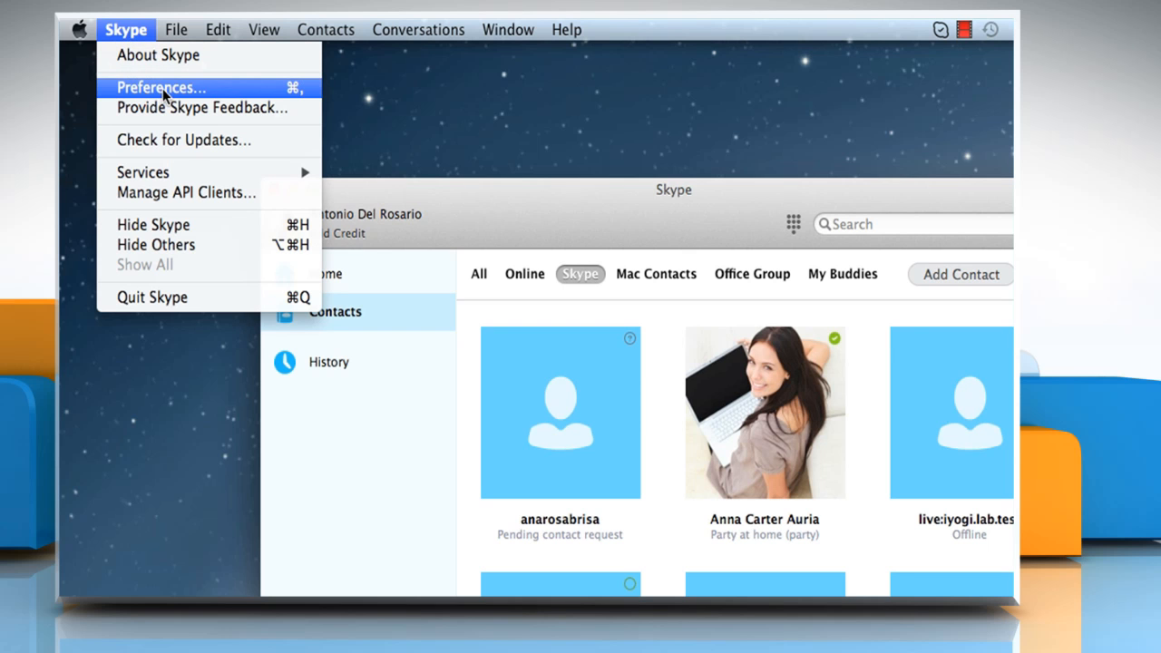
Open Skype Preferences on the Privacy tab
left_click(161, 87)
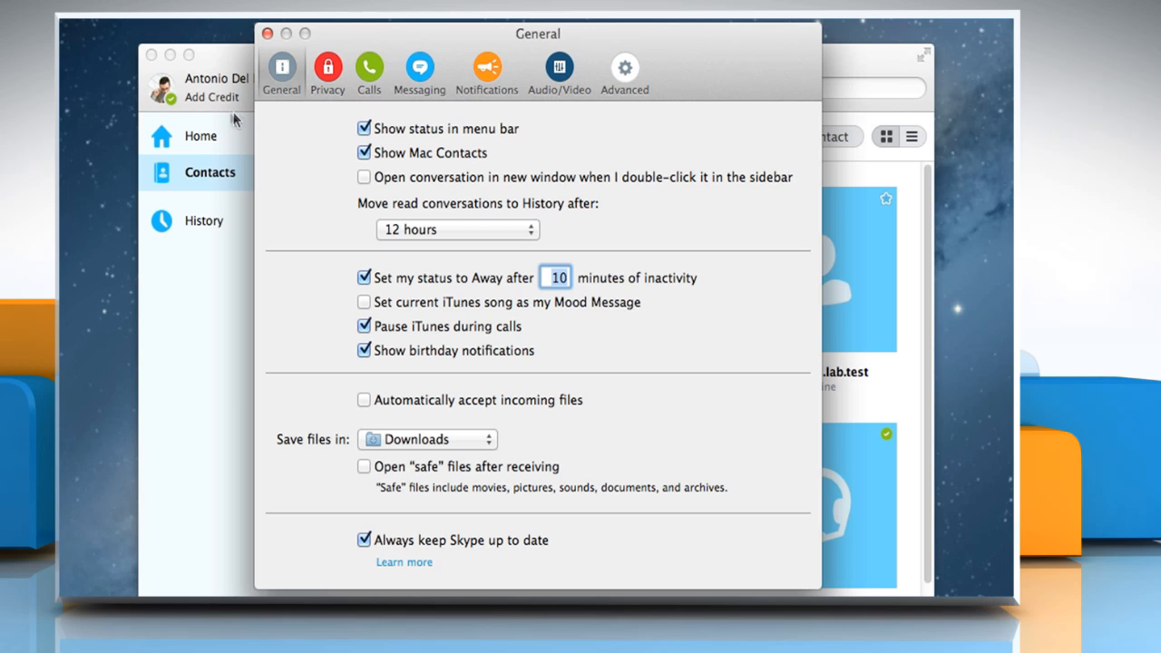
left_click(328, 67)
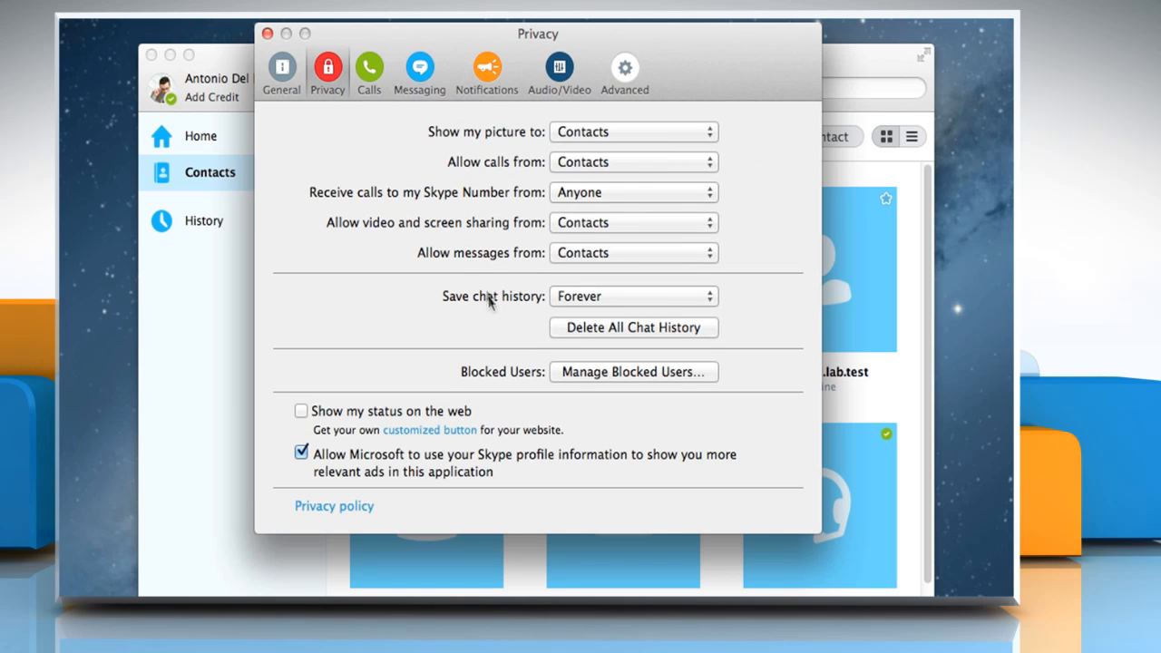
mouse_move(643, 379)
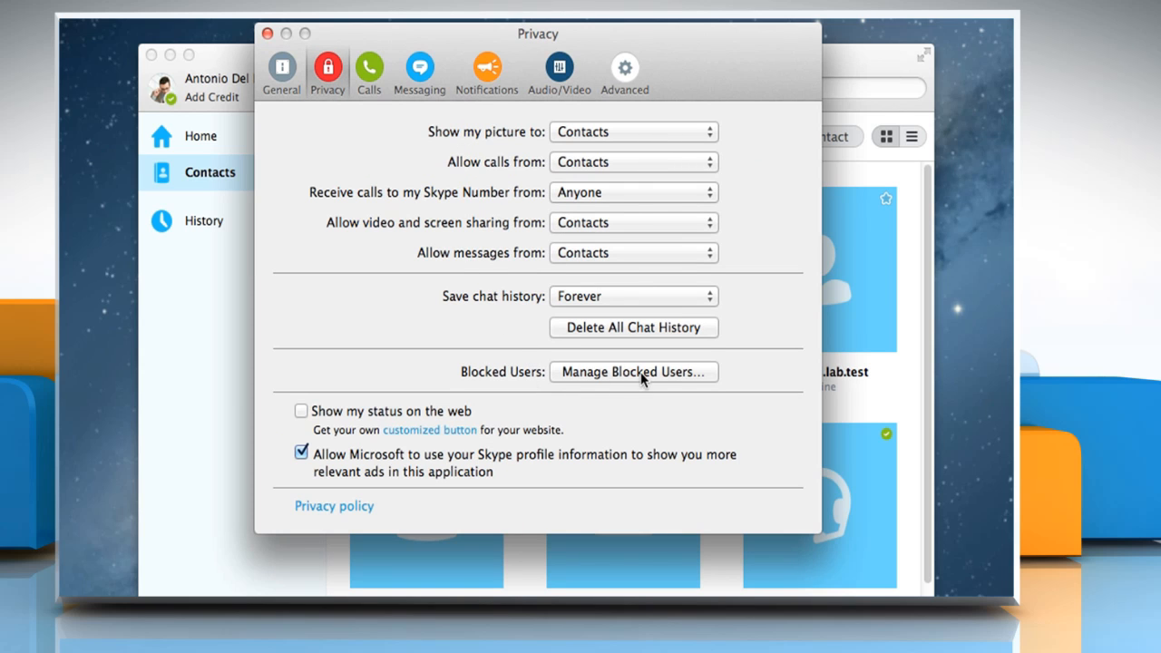
left_click(633, 372)
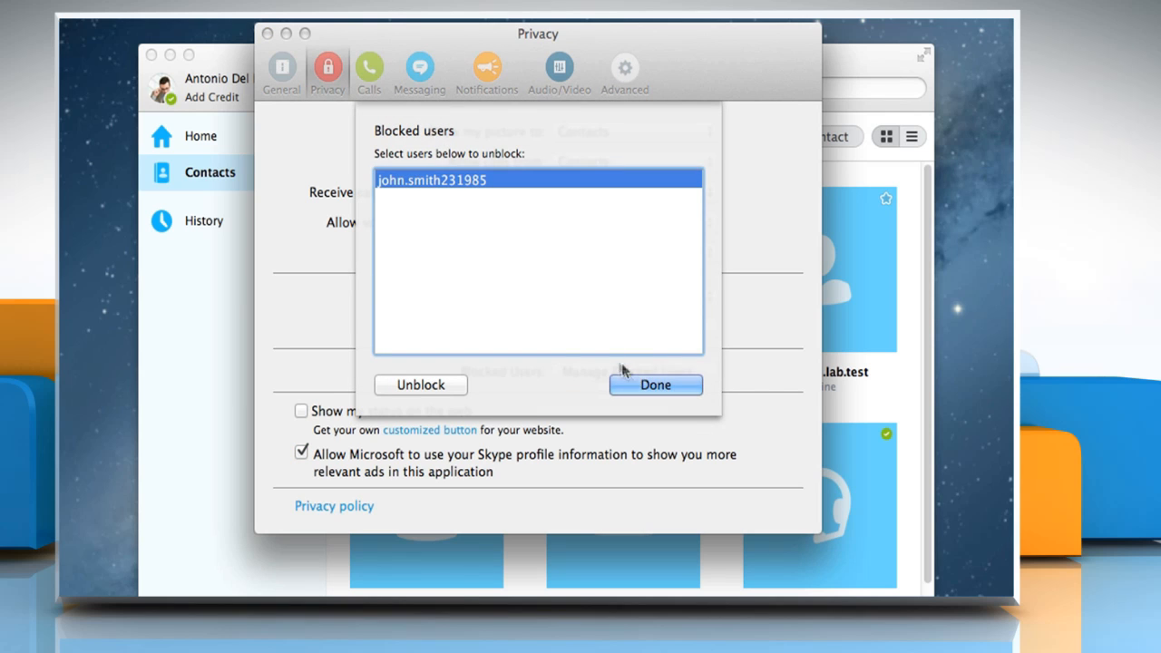
mouse_move(520, 292)
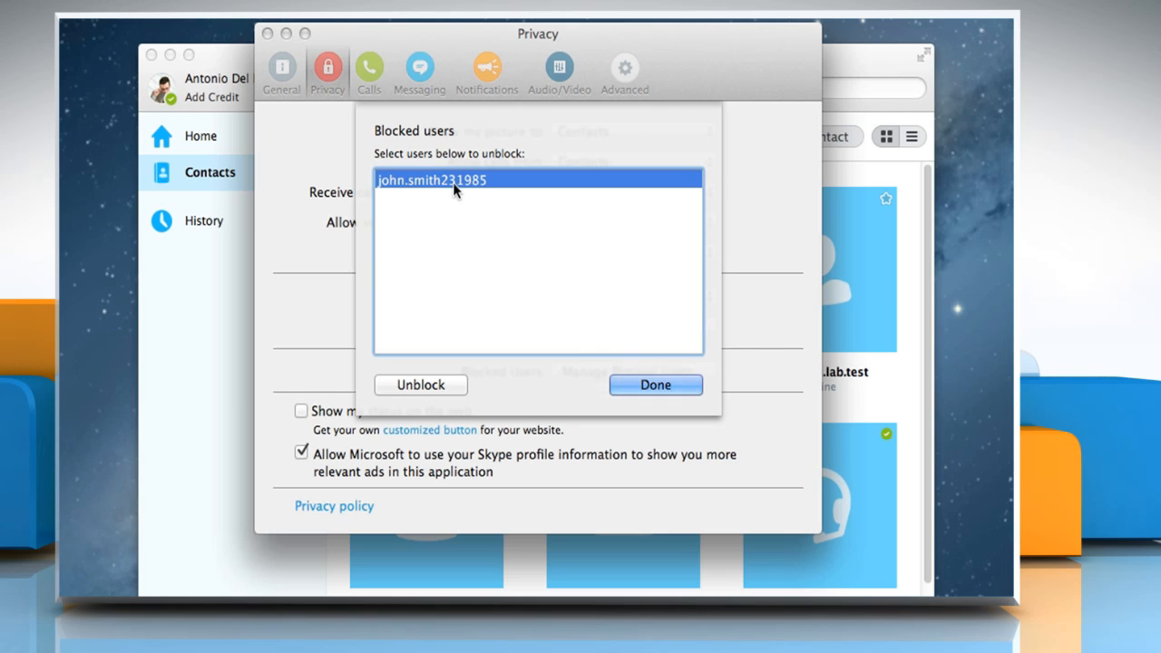
mouse_move(469, 277)
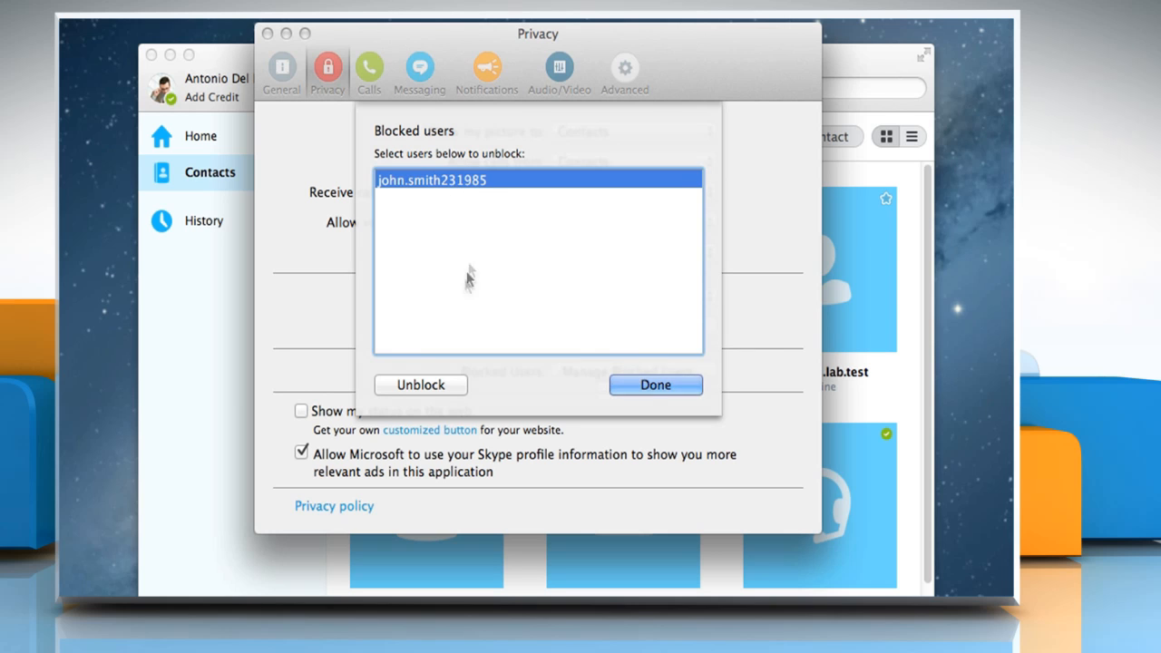
left_click(420, 384)
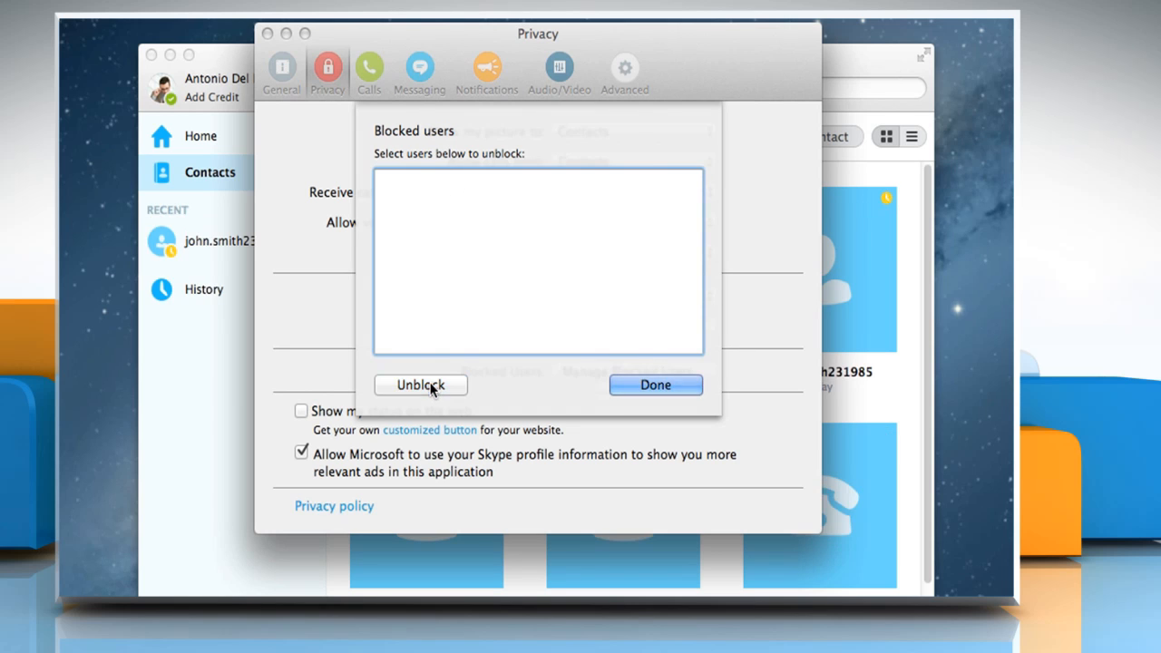
left_click(655, 385)
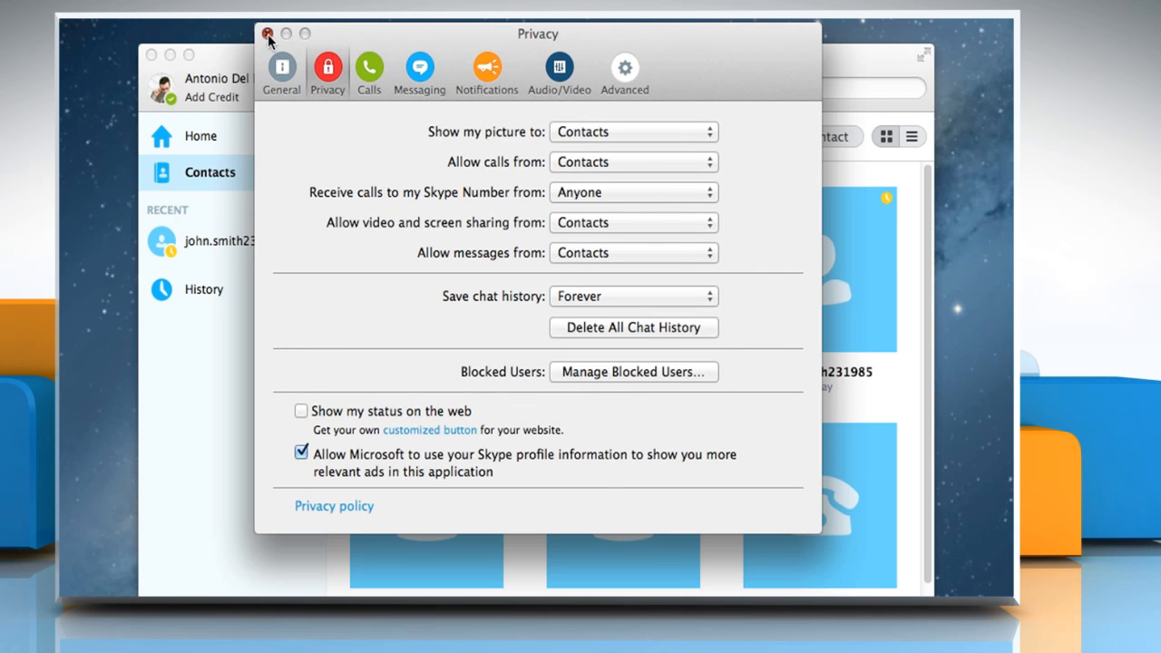
left_click(268, 34)
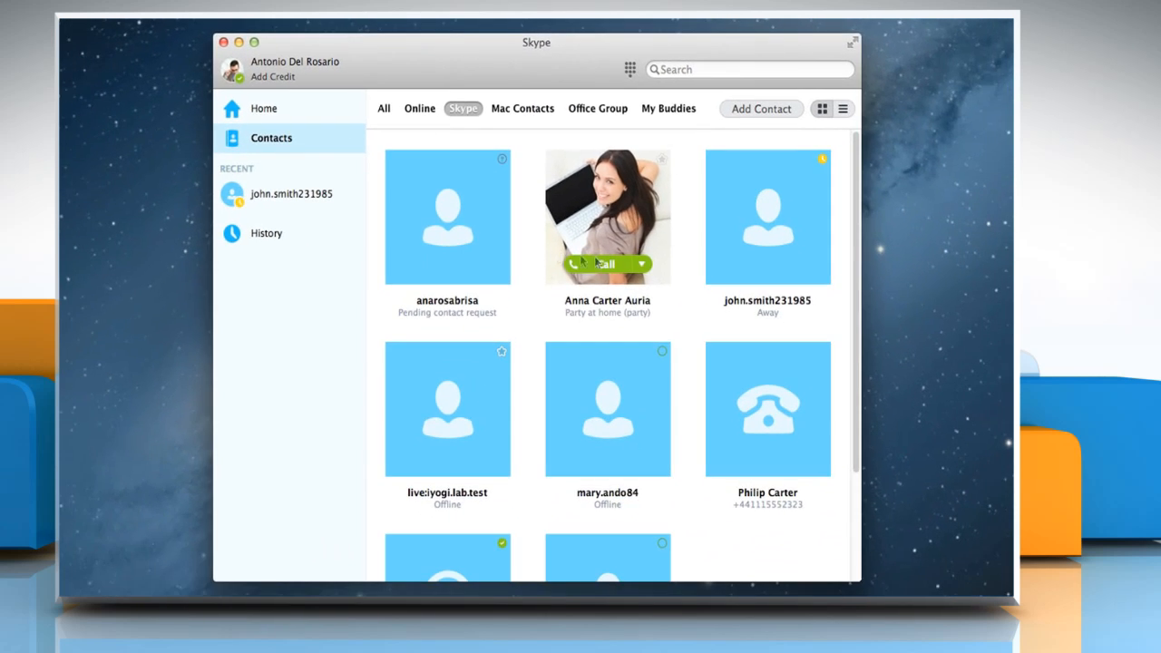